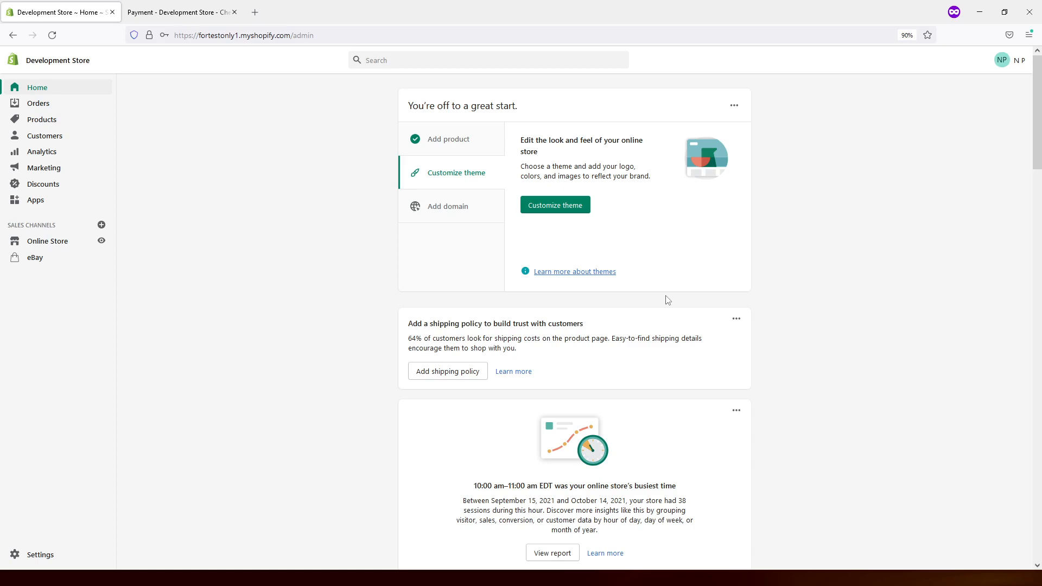
mouse_move(142, 509)
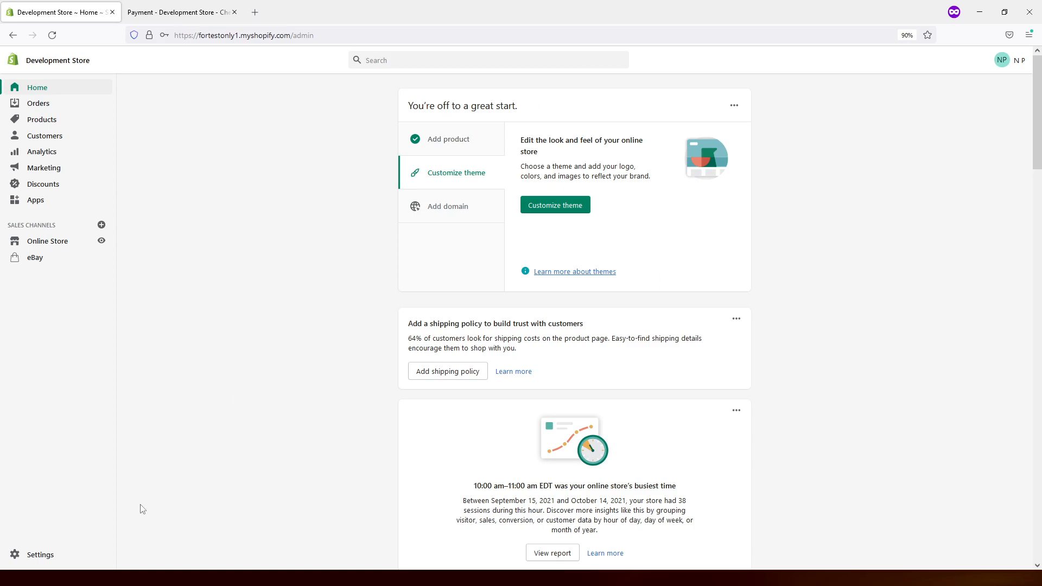
Go to the store's Settings from the admin sidebar.
left_click(41, 554)
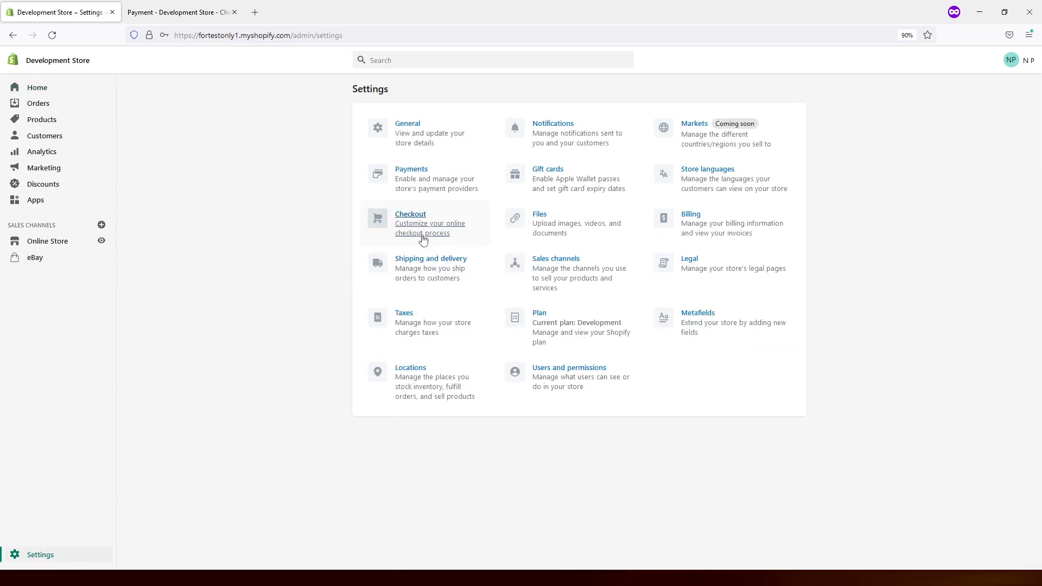
Go to the Checkout settings and bring the Tipping section into view.
left_click(410, 214)
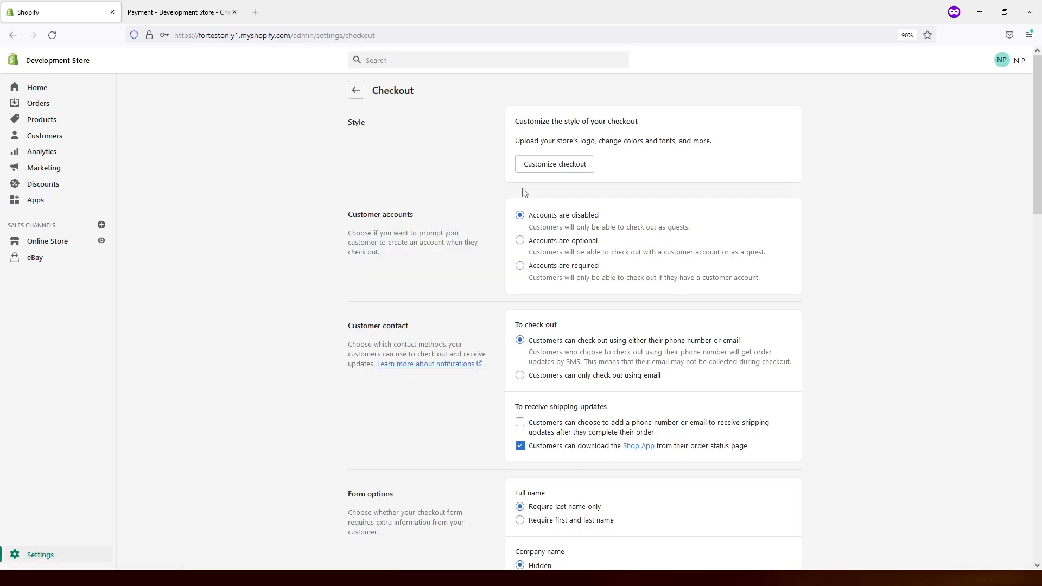
scroll("down", 3)
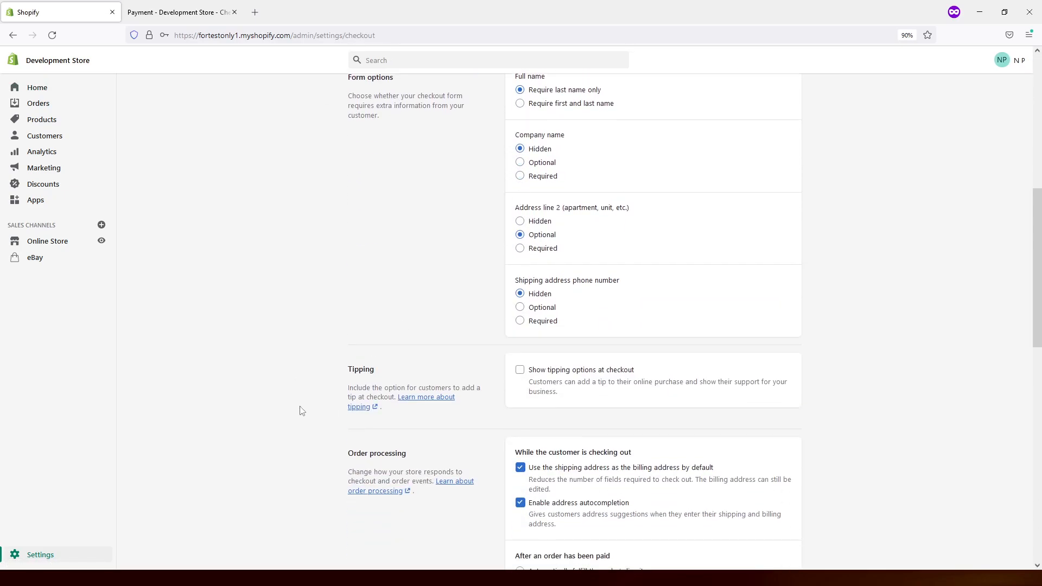
mouse_move(521, 344)
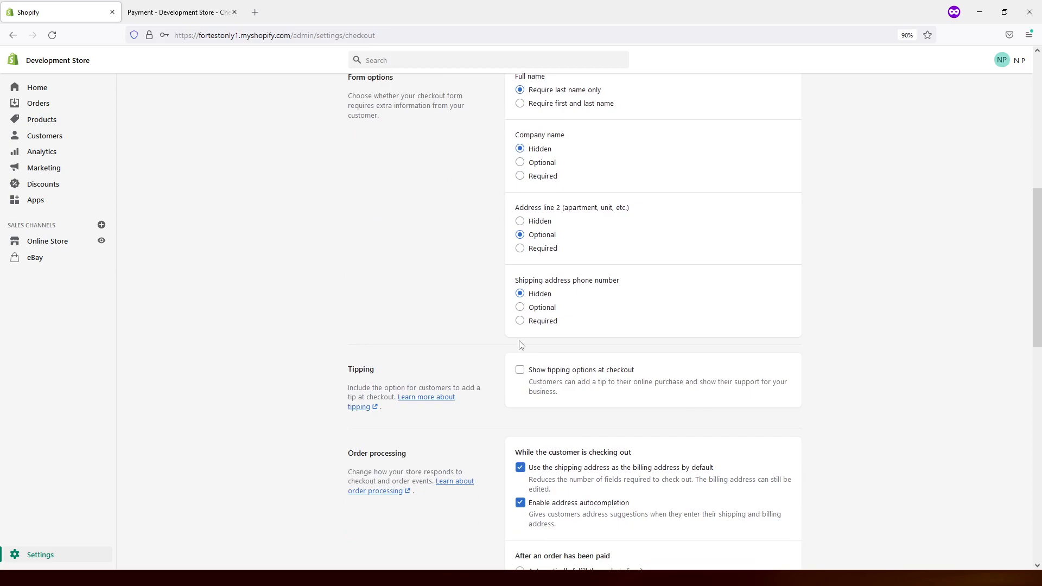
mouse_move(516, 381)
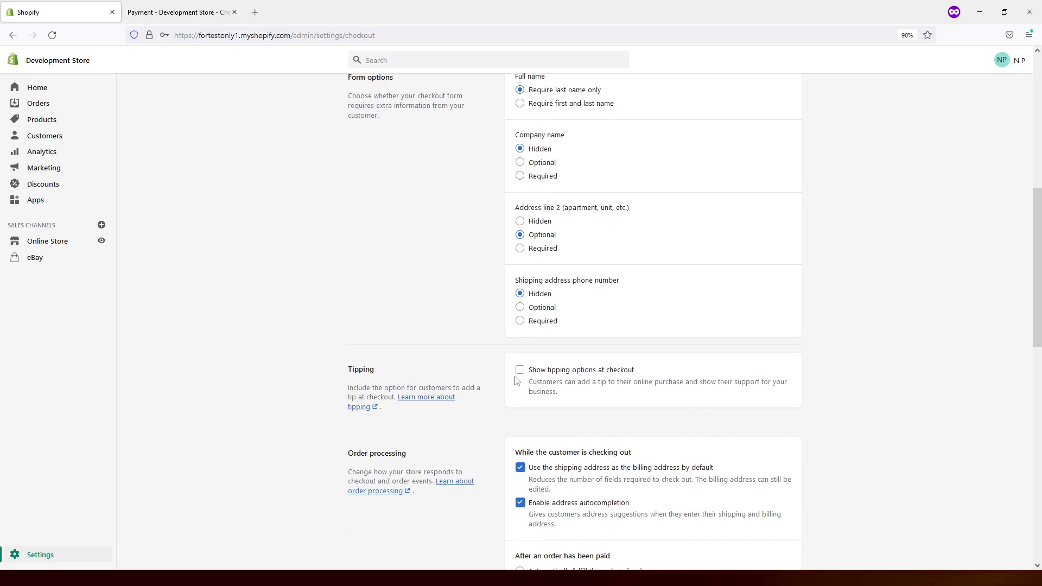
Enable tipping at checkout with 10/15/20% presets, shown only to customers who opt in.
left_click(520, 369)
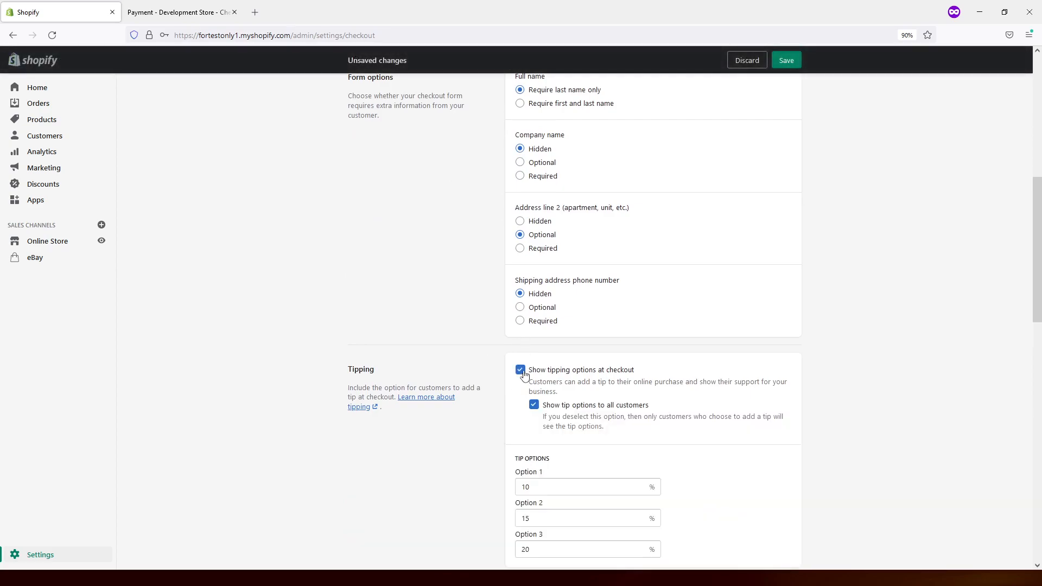
scroll("down", 3)
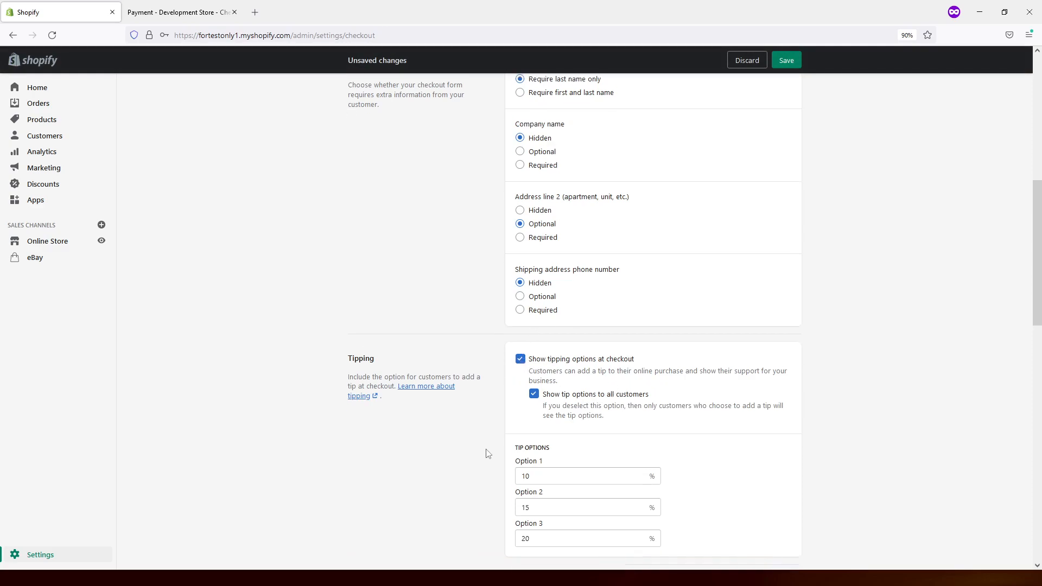
scroll("down", 3)
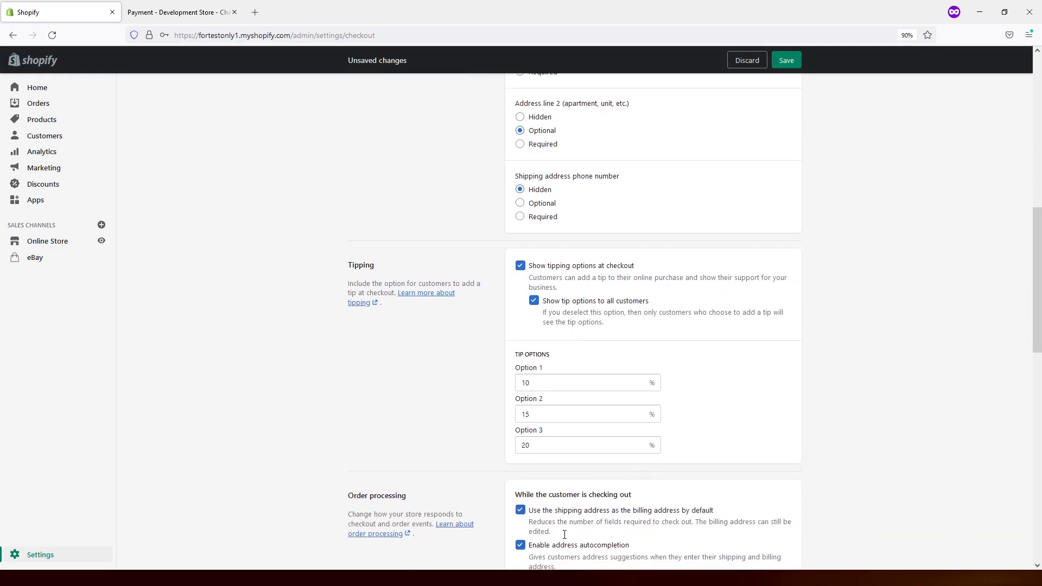
mouse_move(590, 530)
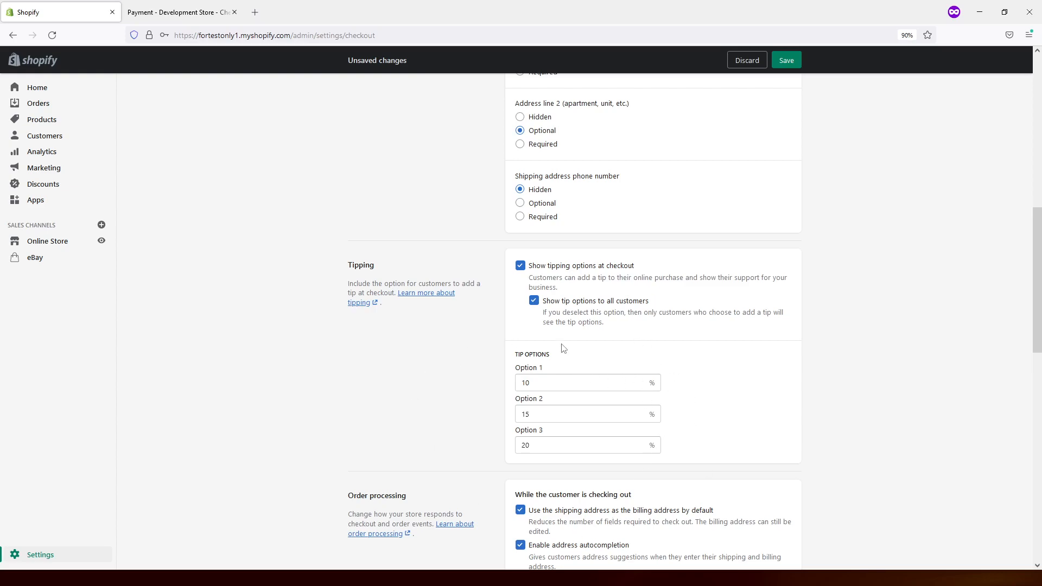
mouse_move(574, 288)
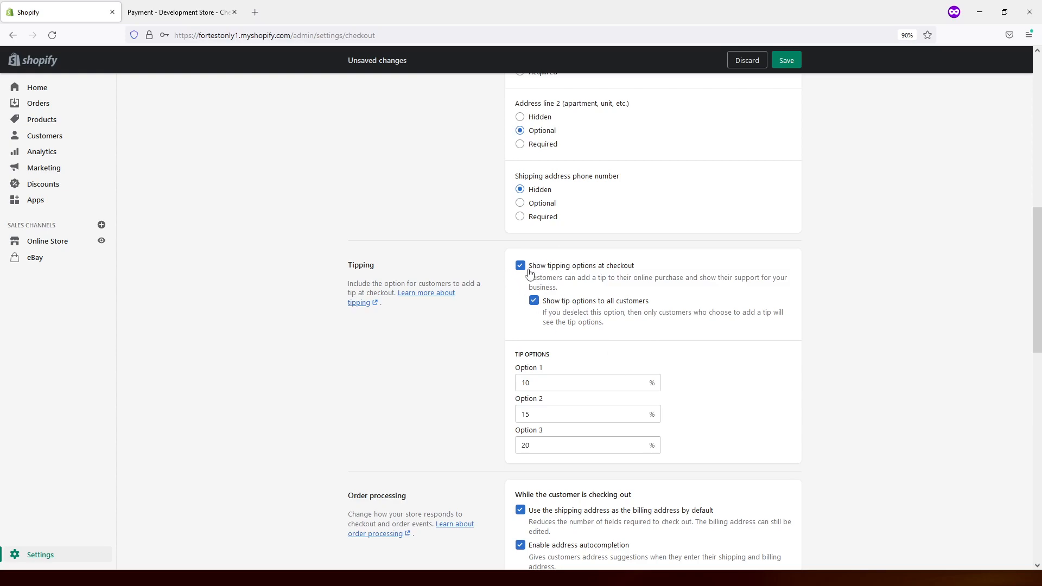
left_click(533, 299)
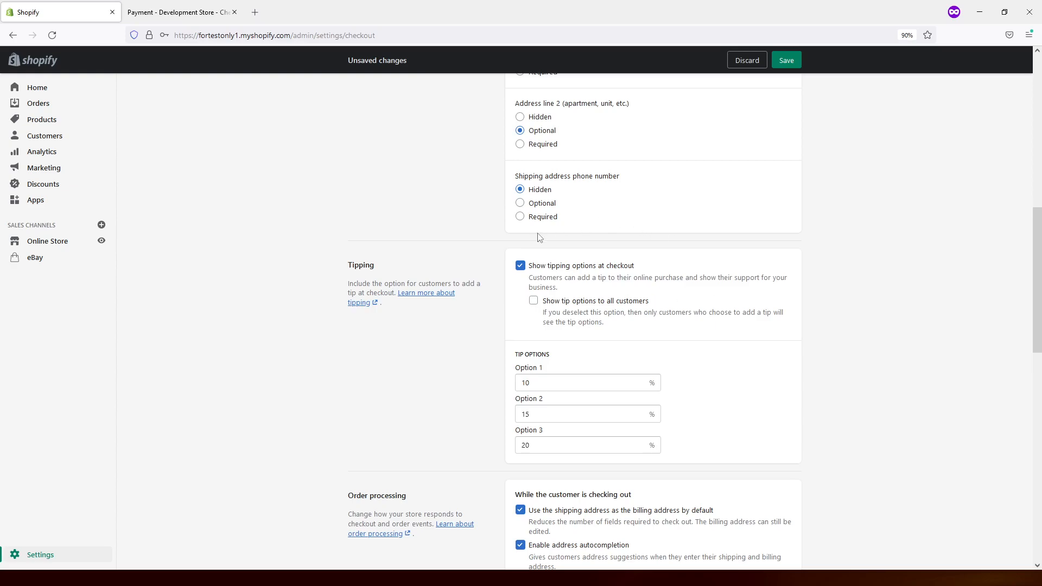
mouse_move(191, 4)
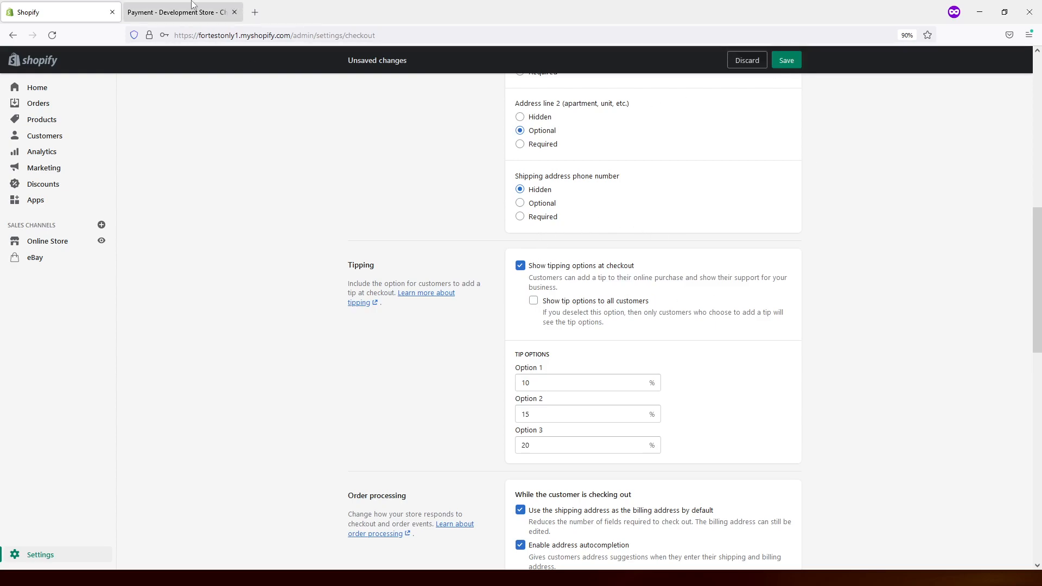
On the storefront checkout, opt in and add the 10% ($1.00) tip, then return to admin.
left_click(179, 12)
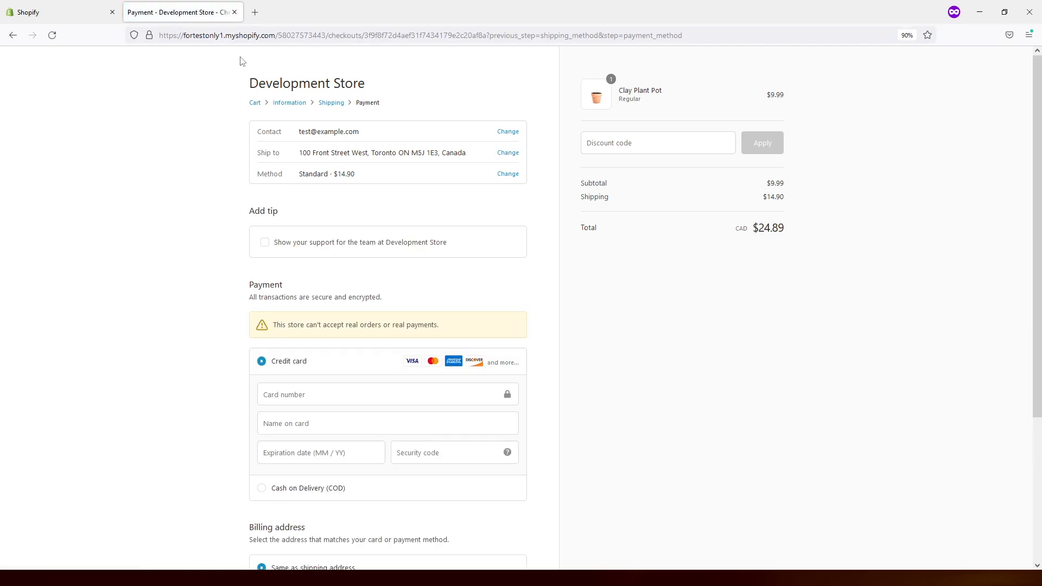
mouse_move(262, 254)
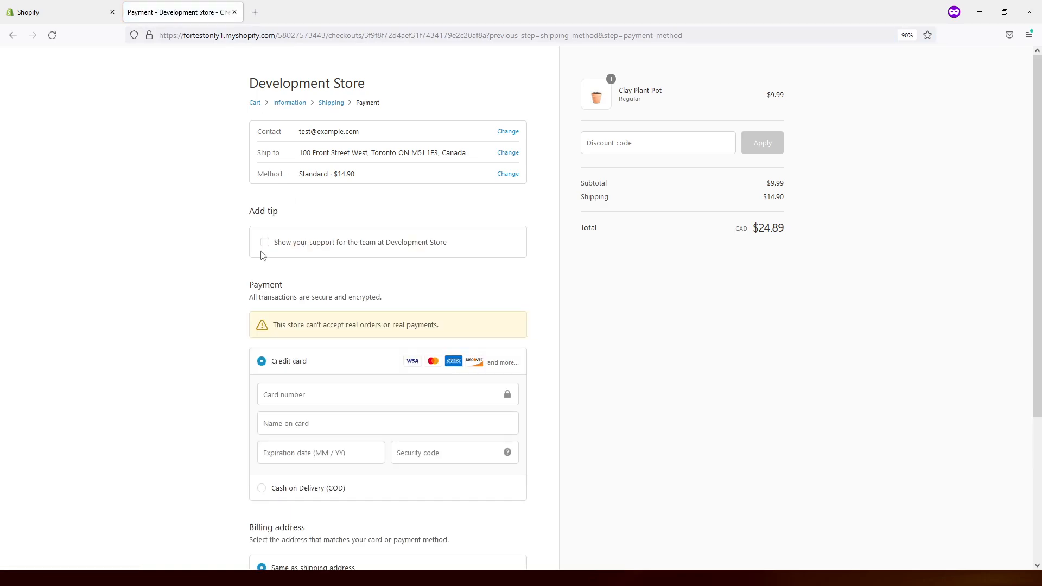
mouse_move(325, 243)
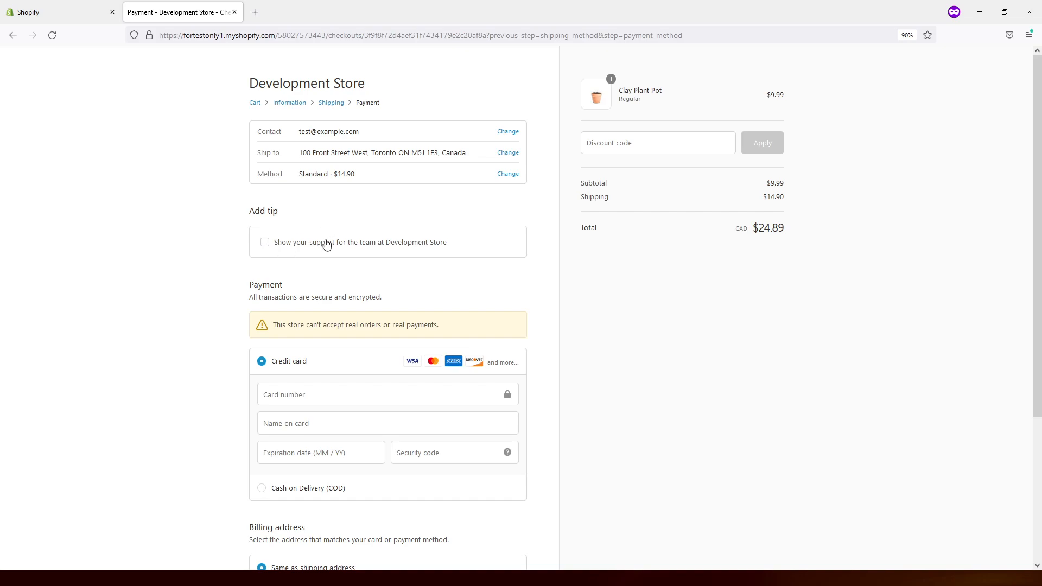
left_click(265, 242)
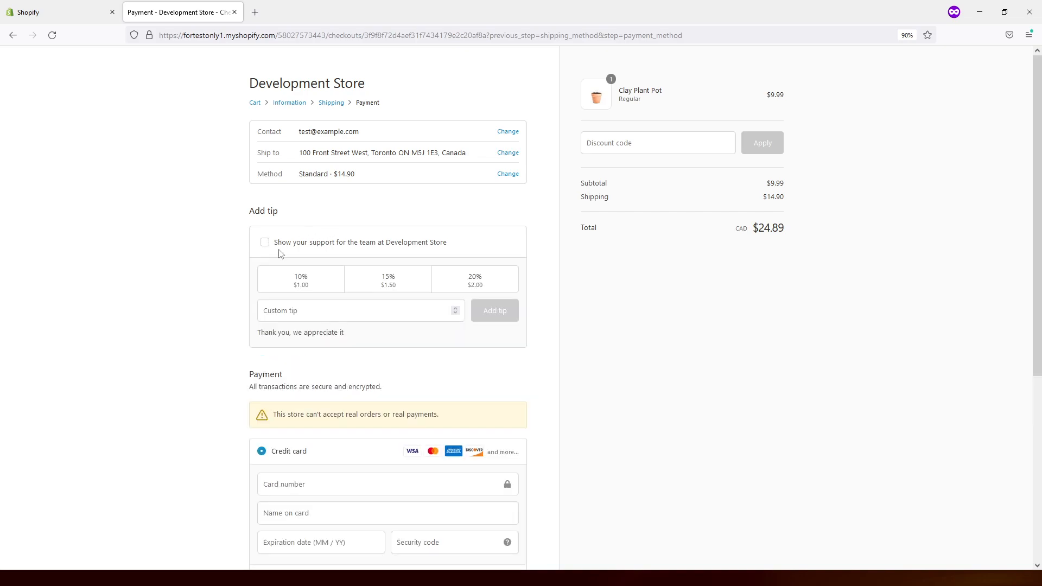
left_click(264, 242)
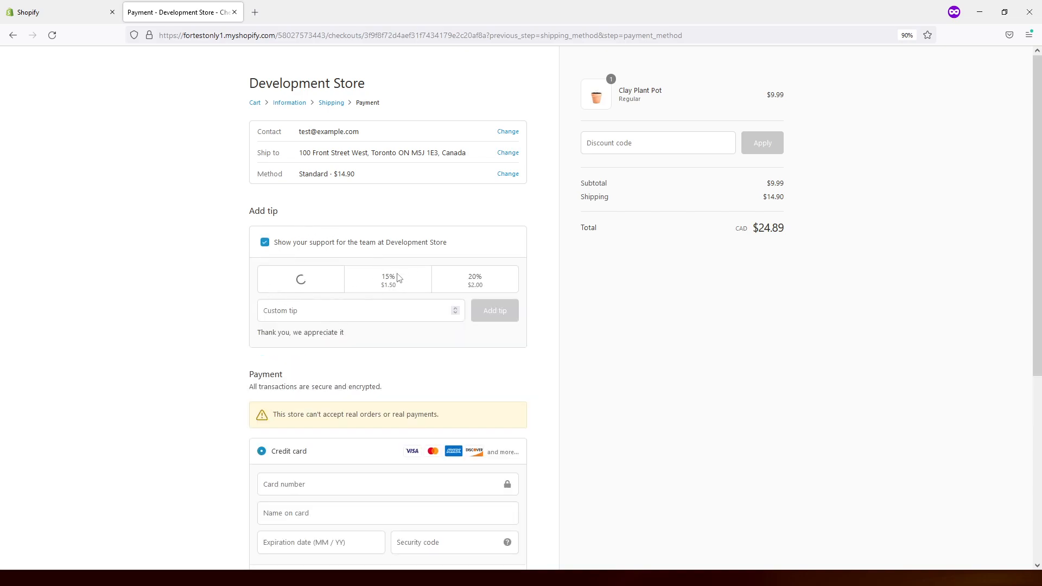
left_click(300, 279)
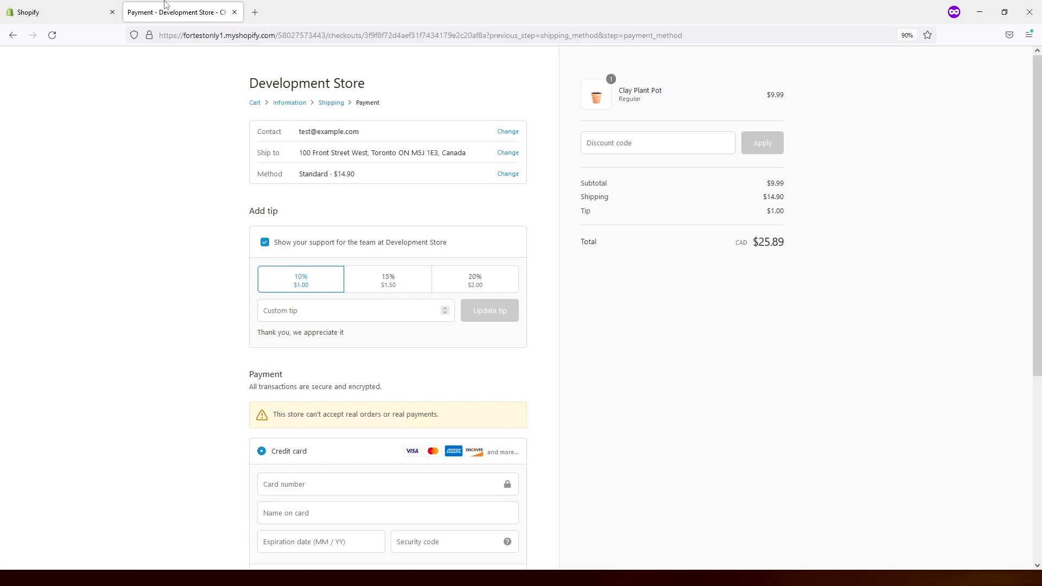
left_click(54, 14)
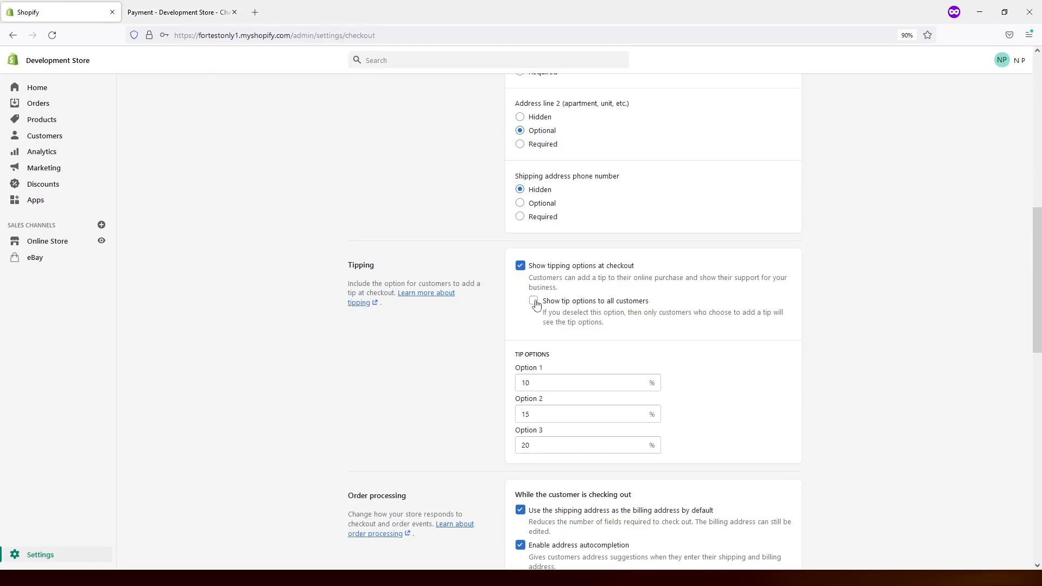
Show tip options to all customers at checkout.
left_click(533, 299)
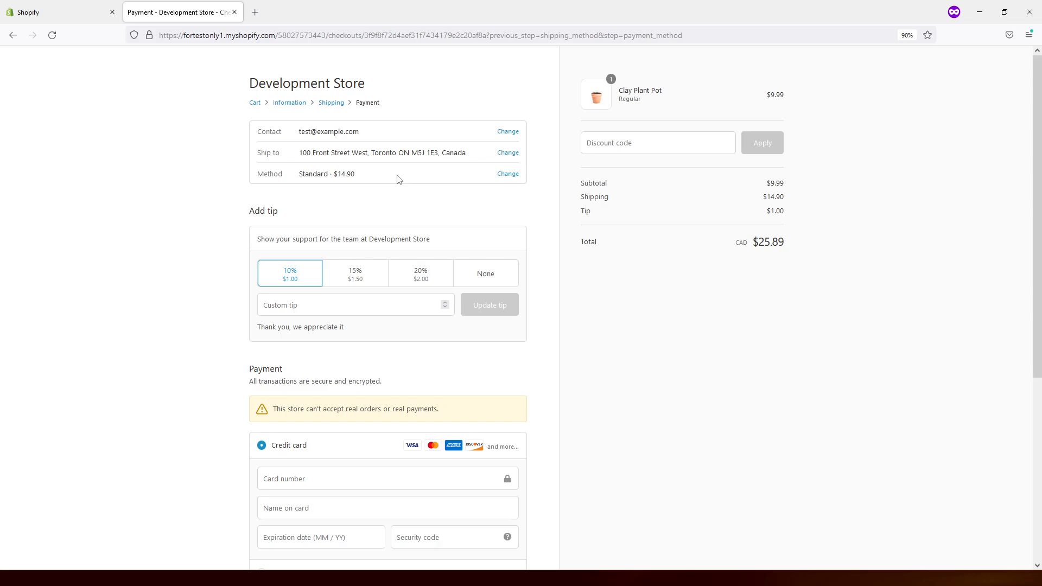
mouse_move(468, 280)
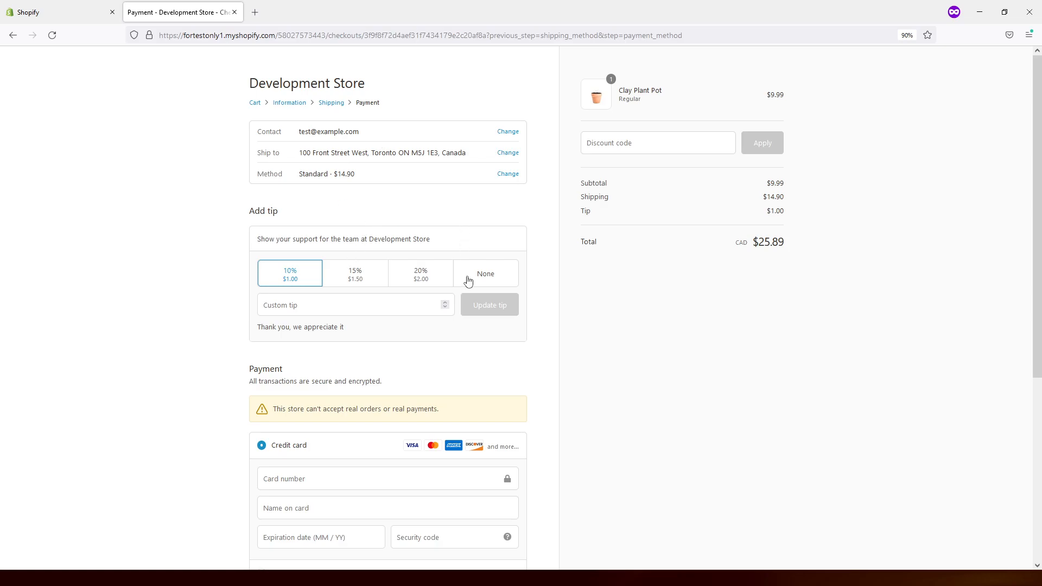
mouse_move(461, 254)
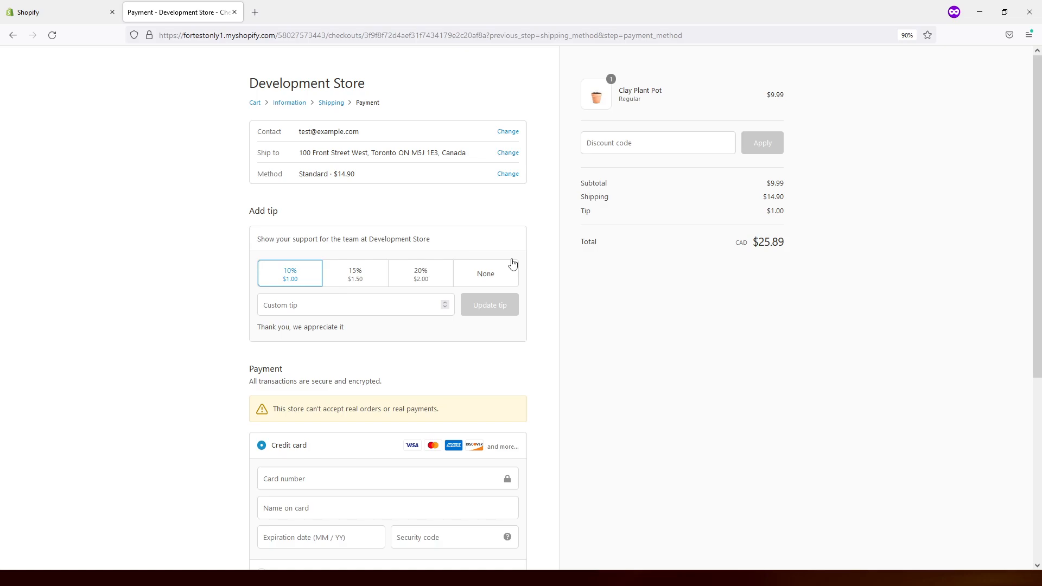
mouse_move(782, 192)
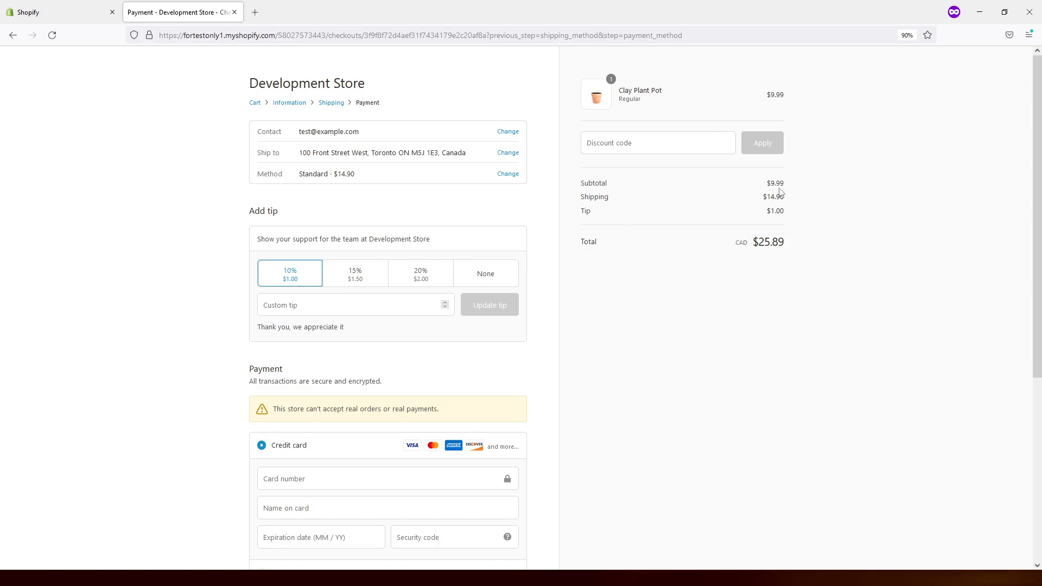
mouse_move(269, 276)
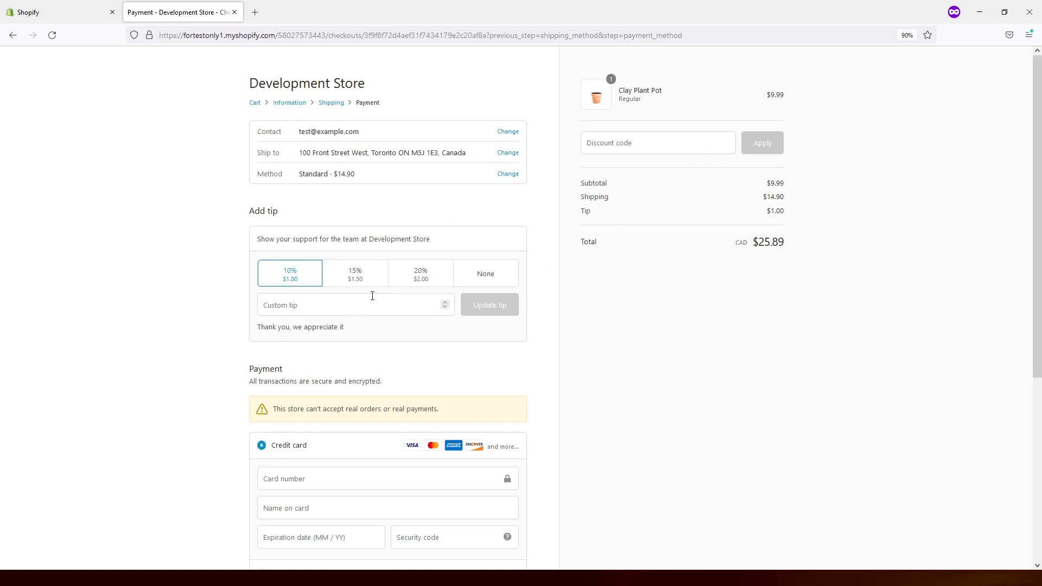
Enter a custom tip of $0.50 on the checkout and apply it with Update tip.
left_click(351, 304)
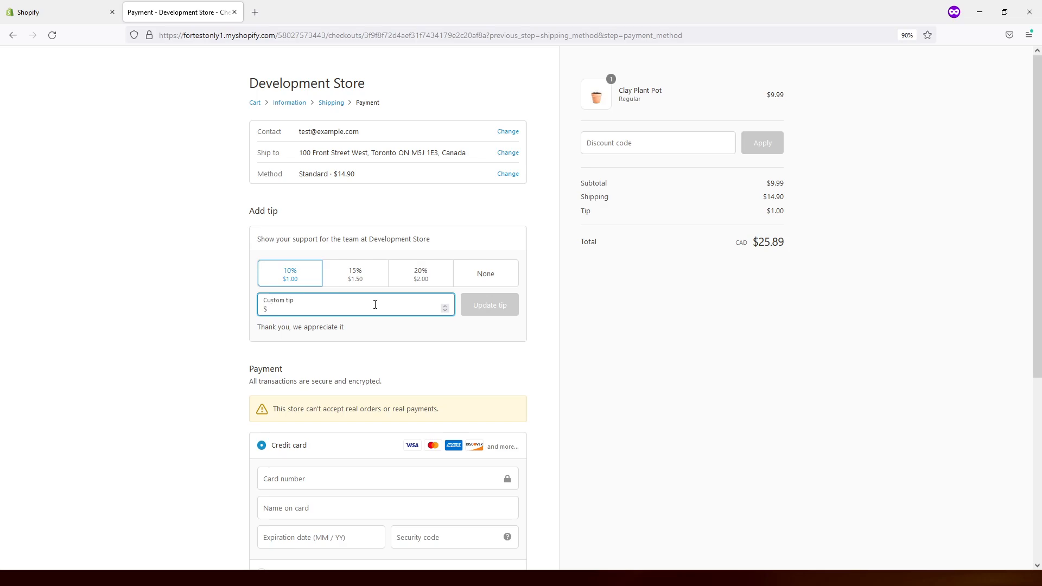
type("0.50")
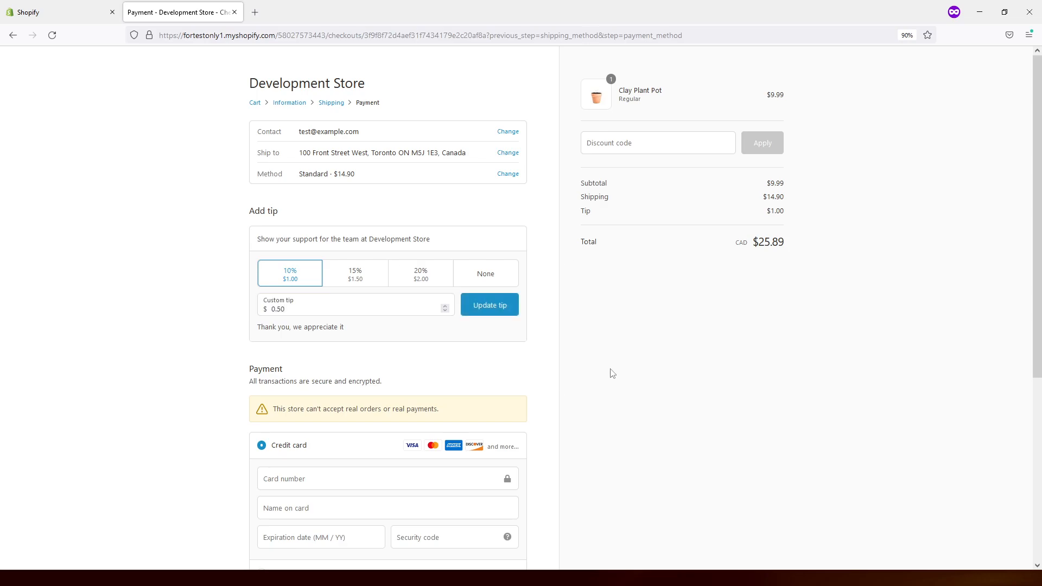
left_click(489, 303)
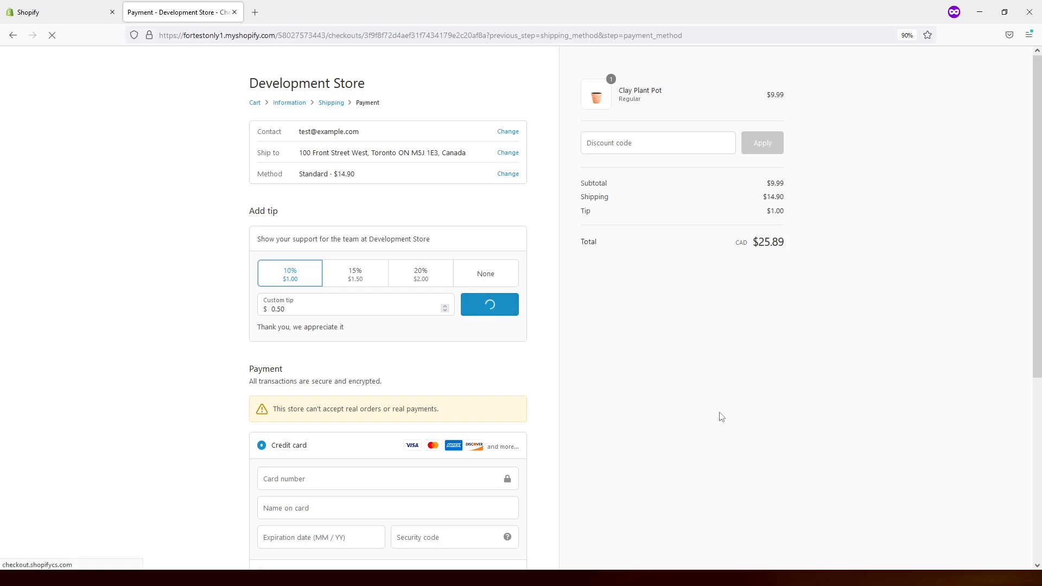